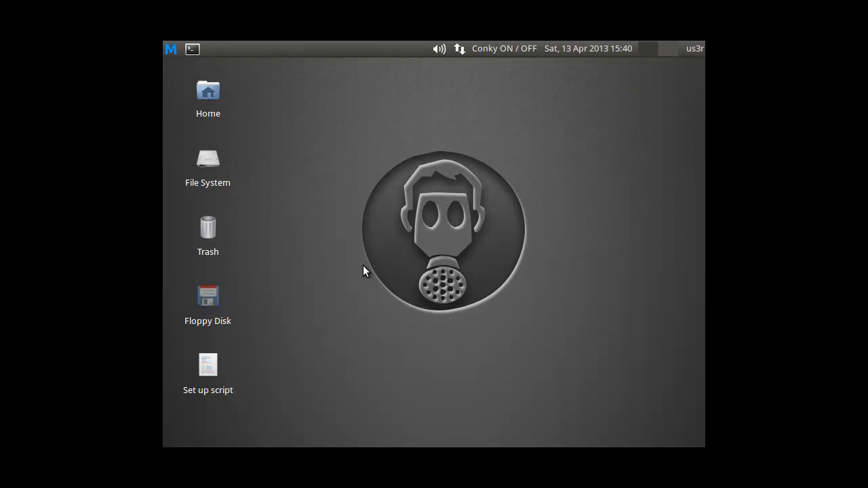
{"action": "mouse_move", "coordinate": [373, 267]}
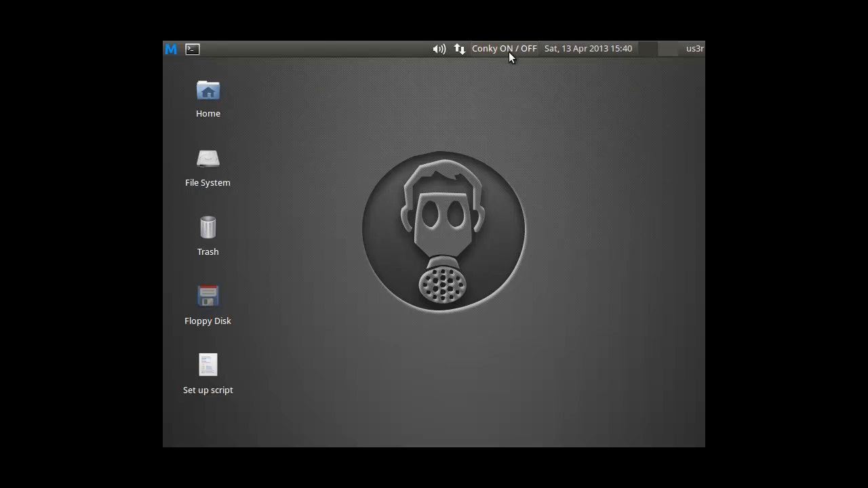
Step: Switch Conky on from the top panel and bring up the Desktop background settings
{"action": "left_click", "coordinate": [503, 48]}
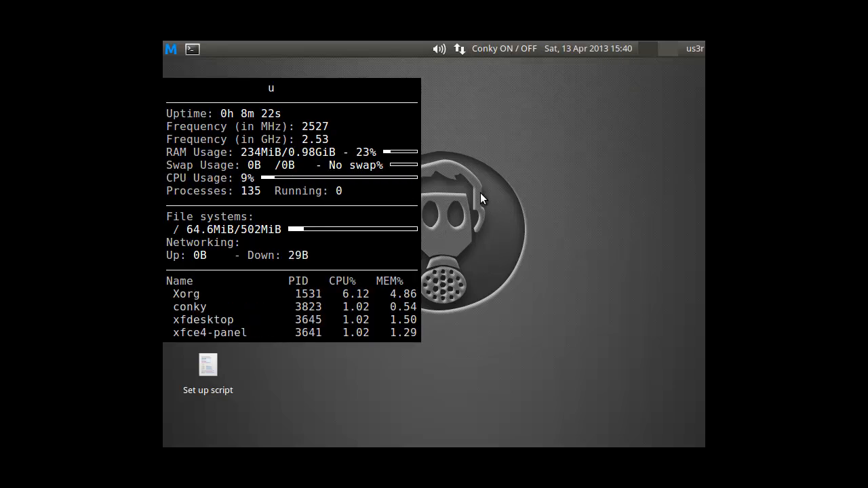
{"action": "left_click", "coordinate": [171, 48]}
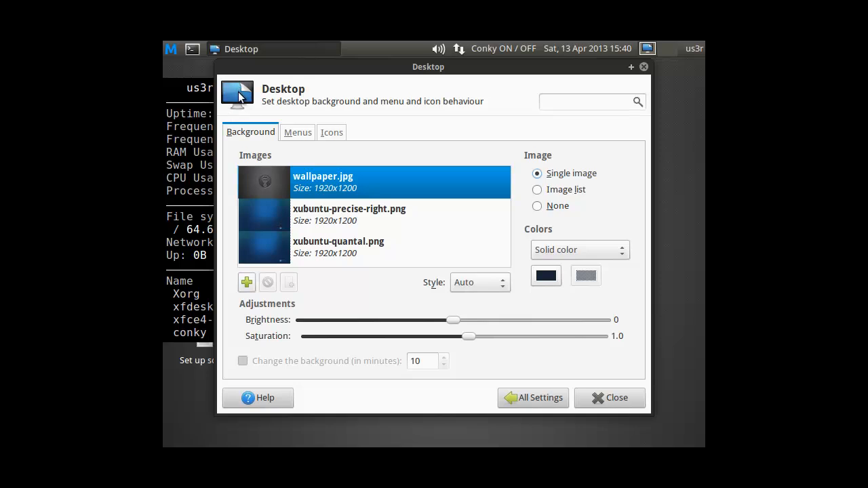
Step: Open the Display settings and view the screen resolution options
{"action": "left_click", "coordinate": [533, 397]}
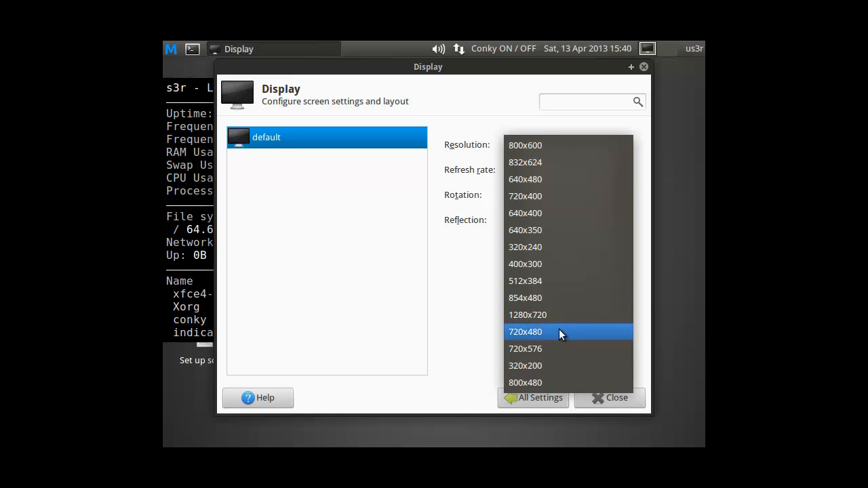
{"action": "left_click", "coordinate": [527, 315]}
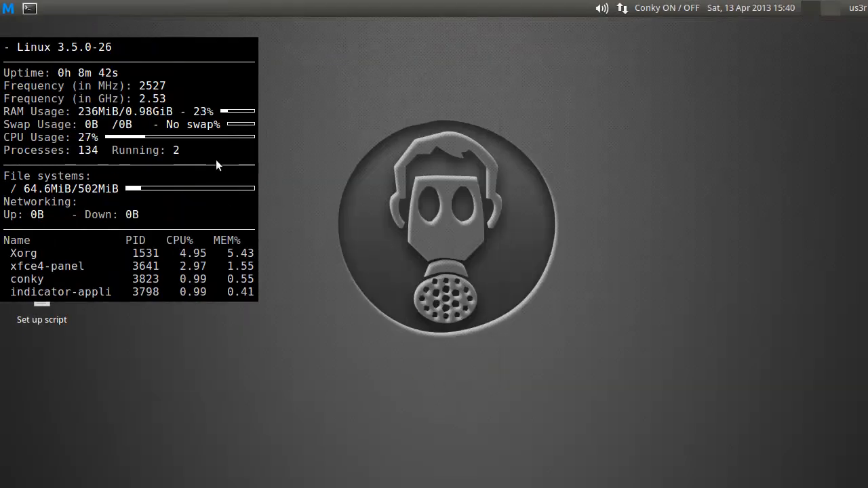
Step: Toggle Conky off, on and off again, then select and right-click 'Set up script'
{"action": "left_click", "coordinate": [690, 8]}
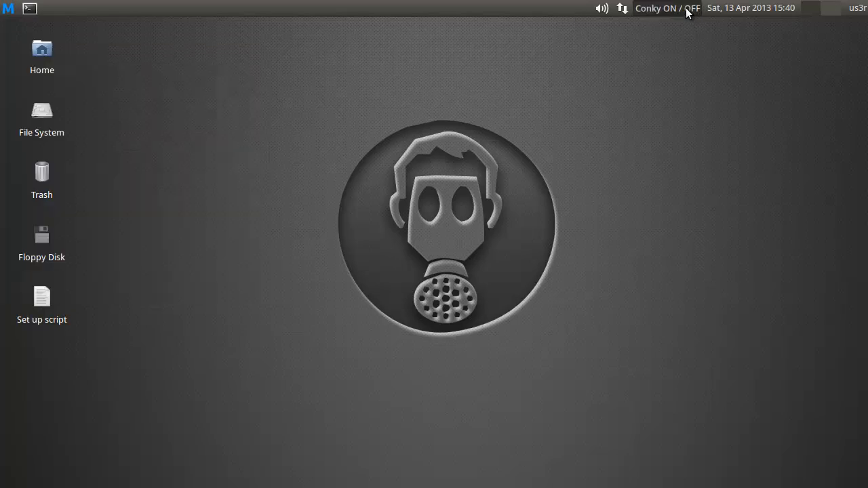
{"action": "left_click", "coordinate": [654, 7]}
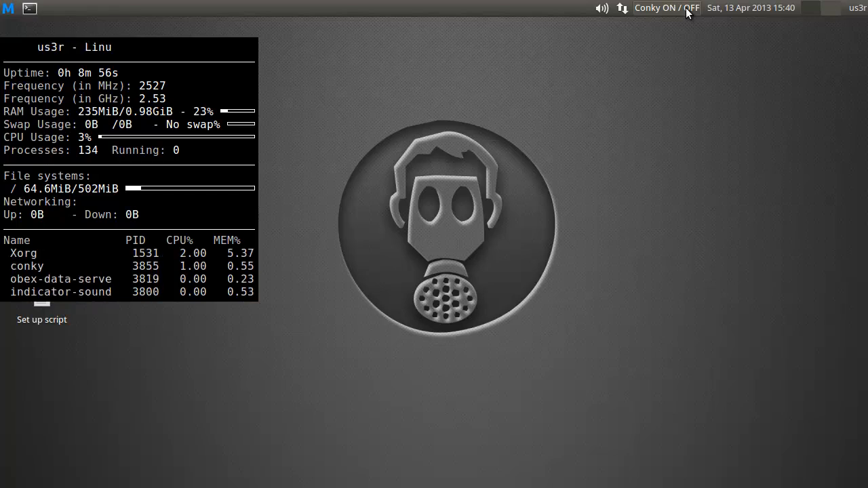
{"action": "left_click", "coordinate": [666, 7]}
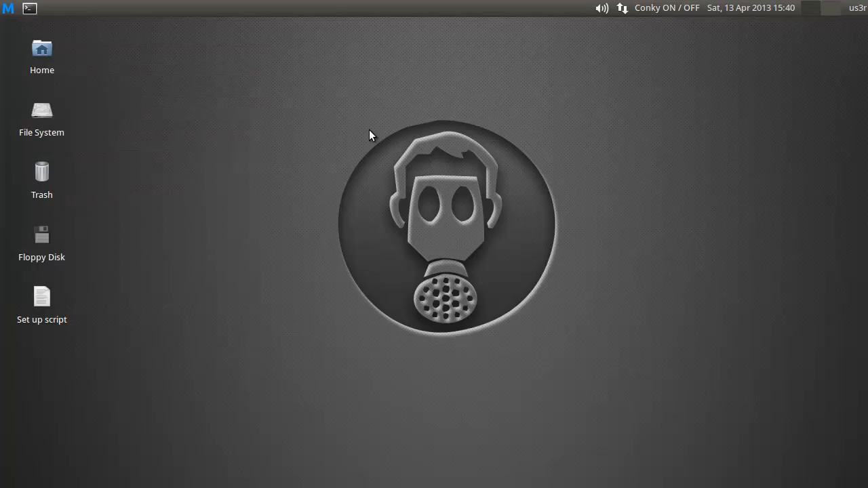
{"action": "left_click", "coordinate": [41, 302]}
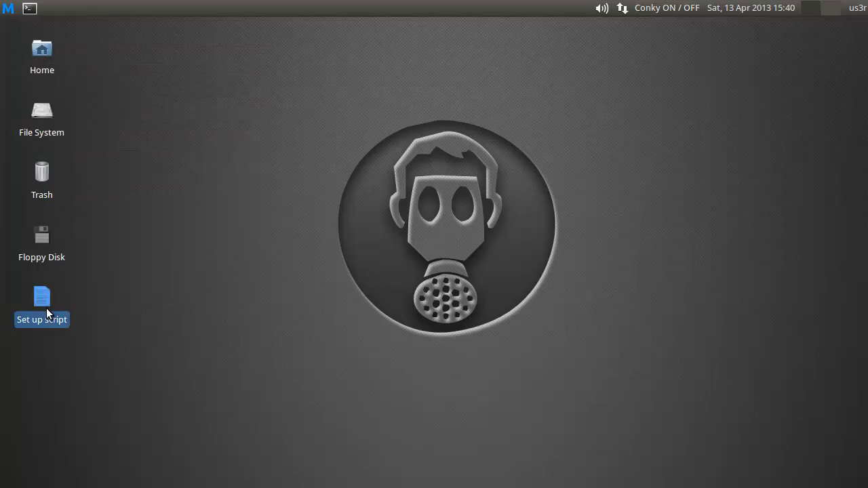
{"action": "right_click", "coordinate": [41, 299]}
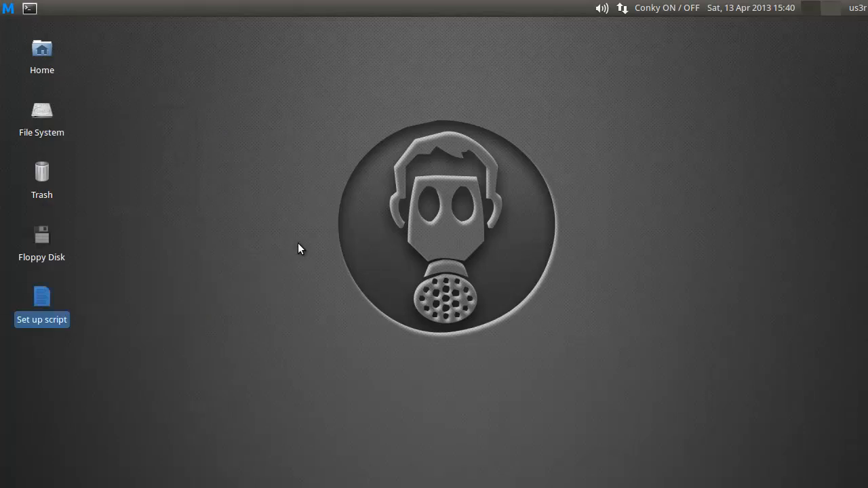
{"action": "double_click", "coordinate": [42, 297]}
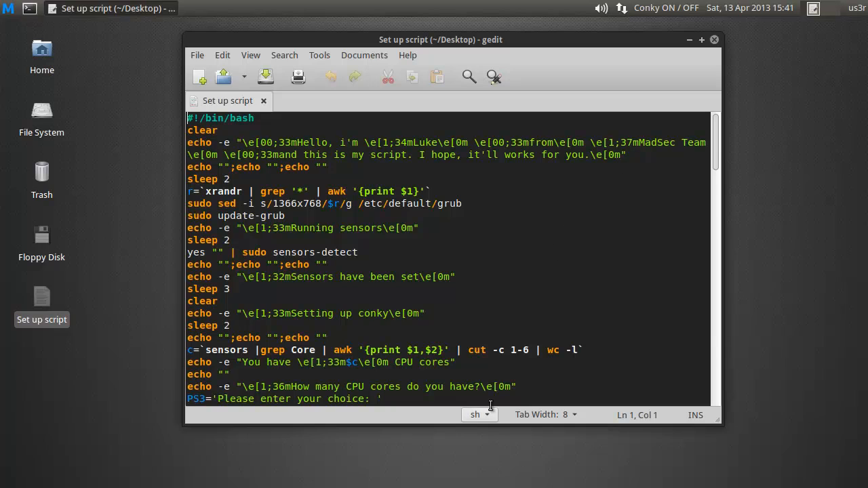
{"action": "mouse_move", "coordinate": [411, 170]}
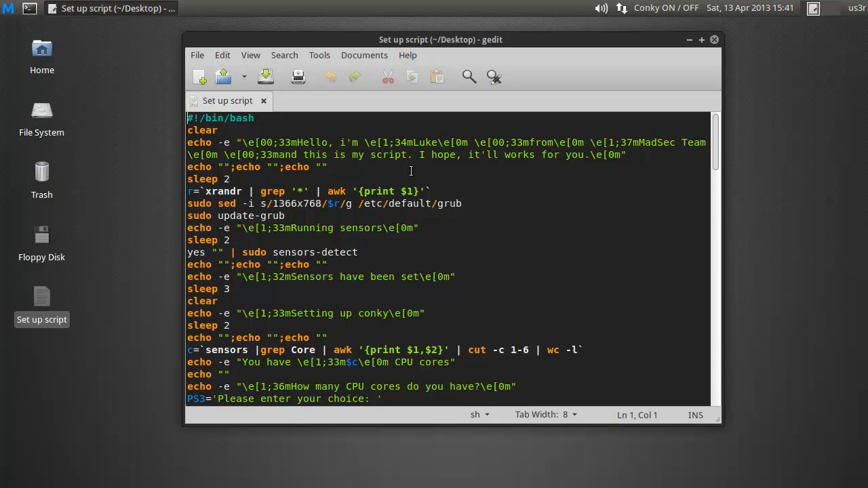
{"action": "mouse_move", "coordinate": [425, 282]}
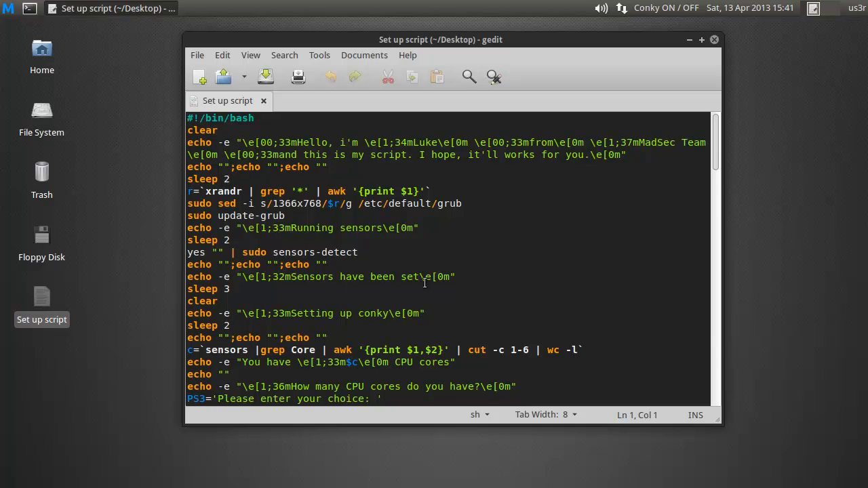
{"action": "mouse_move", "coordinate": [529, 255]}
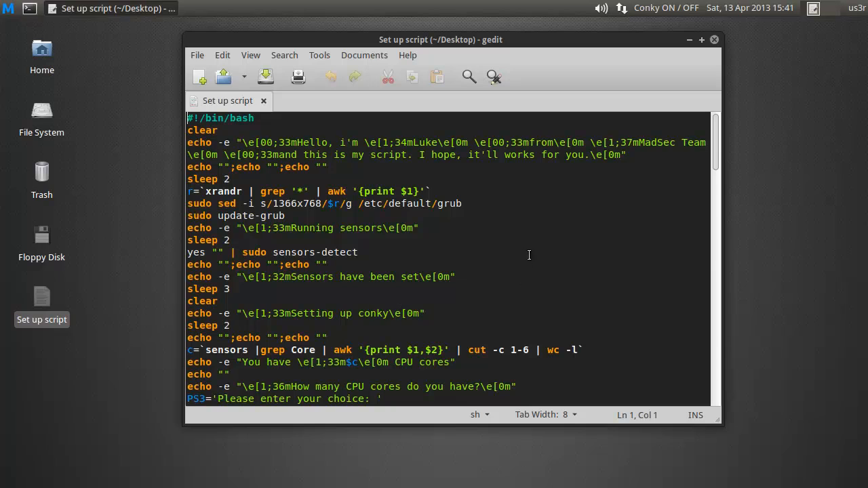
{"action": "mouse_move", "coordinate": [542, 237]}
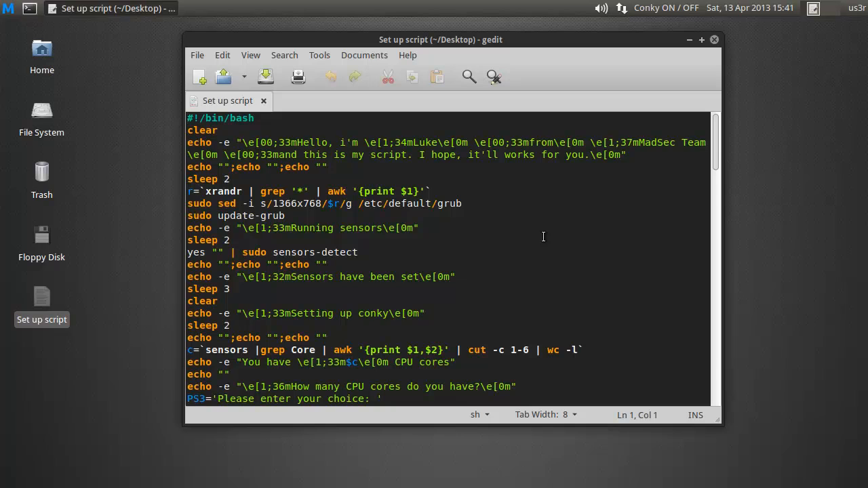
{"action": "scroll", "scroll_direction": "down", "scroll_amount": 3}
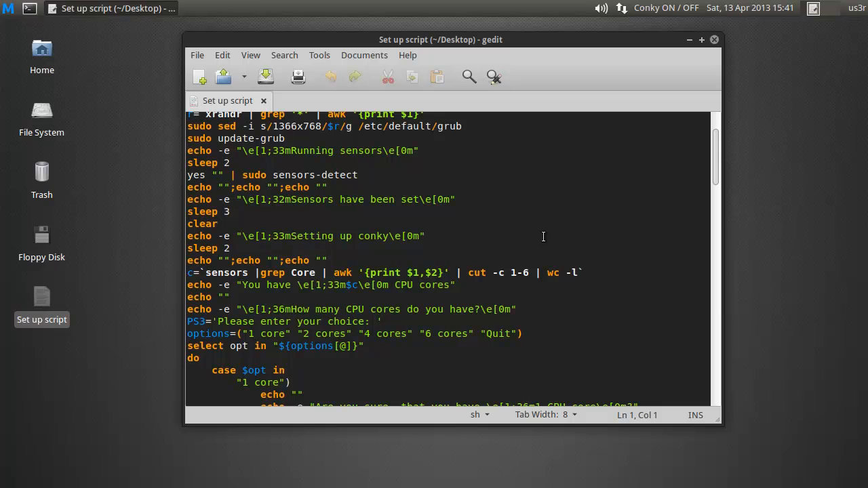
{"action": "scroll", "scroll_direction": "down", "scroll_amount": 3}
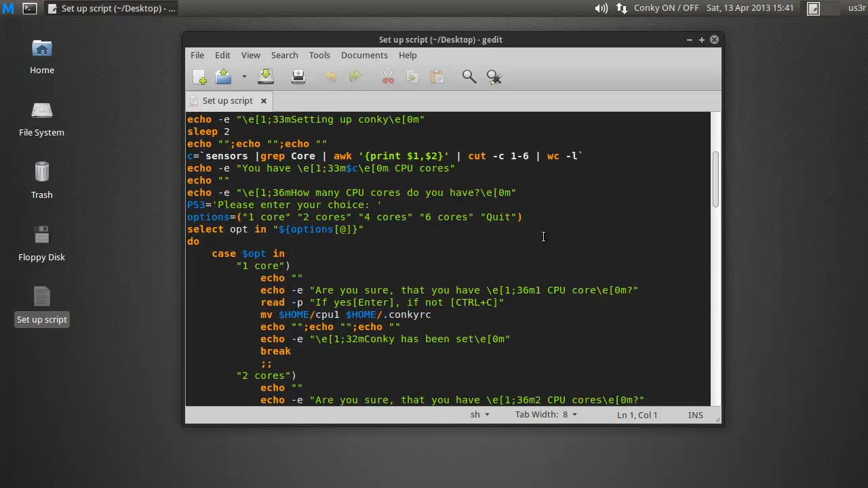
{"action": "scroll", "scroll_direction": "down", "scroll_amount": 3}
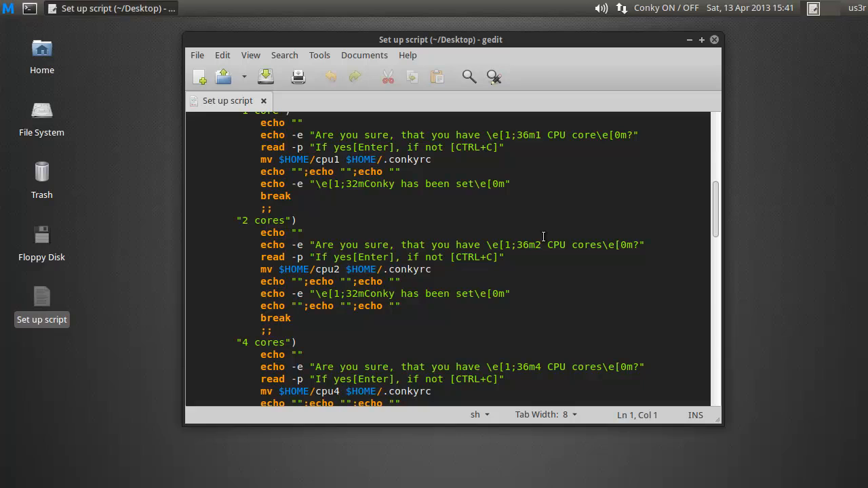
{"action": "scroll", "scroll_direction": "down", "scroll_amount": 3}
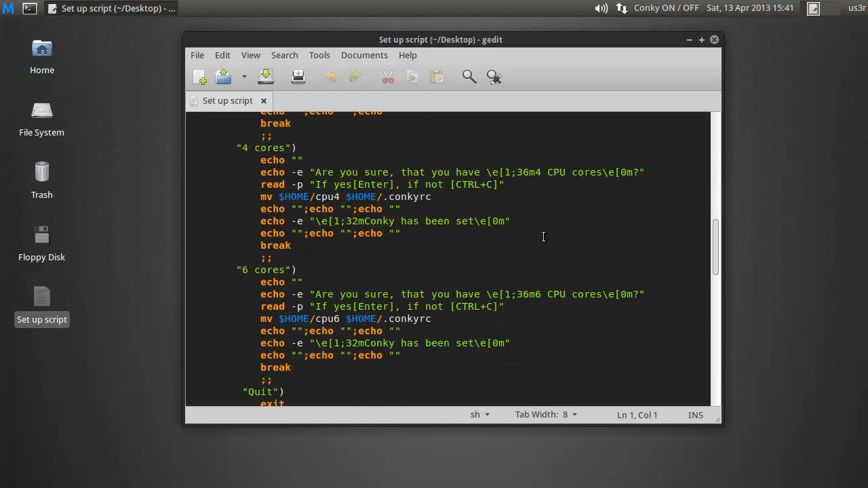
{"action": "scroll", "scroll_direction": "down", "scroll_amount": 3}
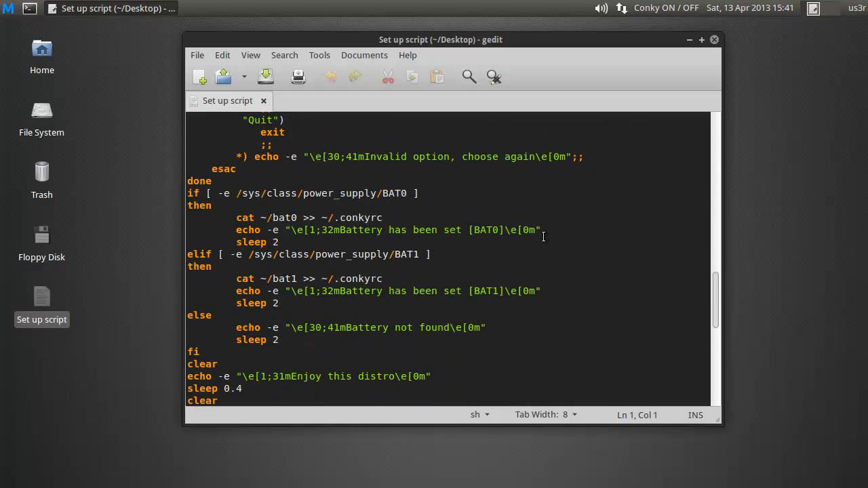
{"action": "scroll", "scroll_direction": "down", "scroll_amount": 3}
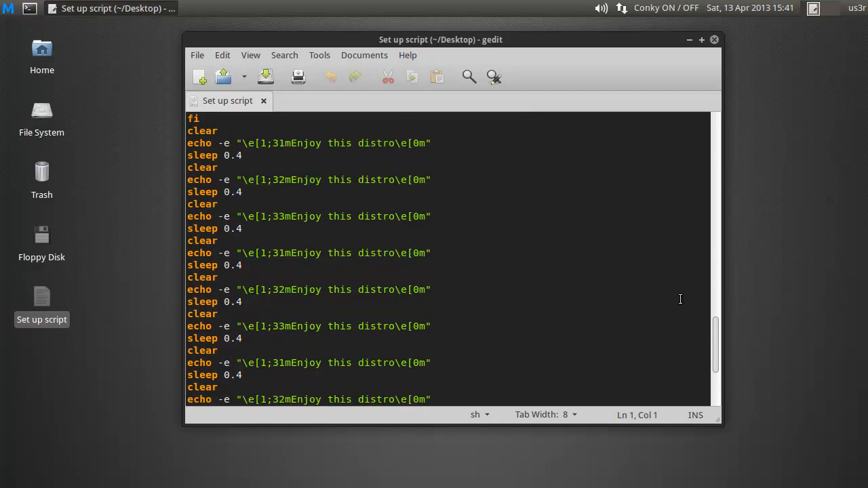
{"action": "scroll", "scroll_direction": "down", "scroll_amount": 3}
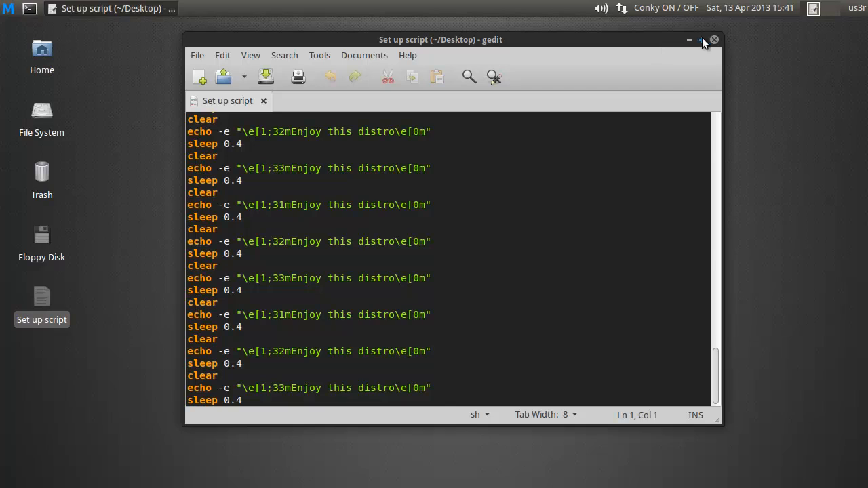
{"action": "left_click", "coordinate": [713, 40]}
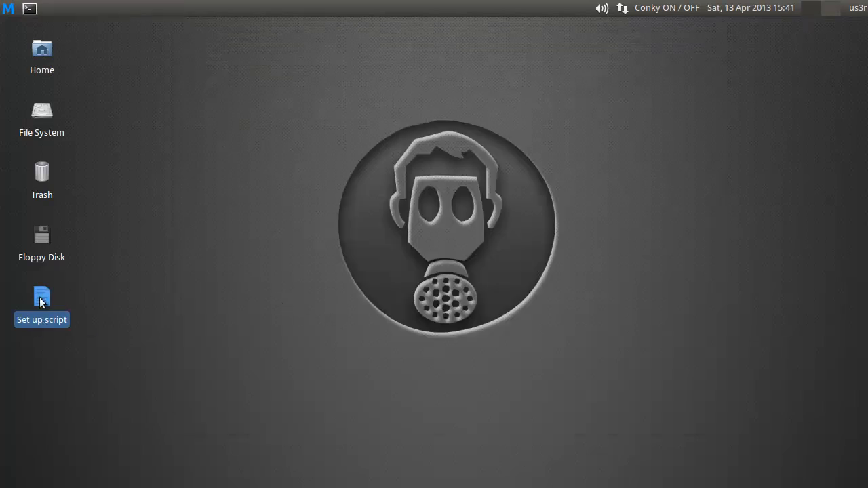
{"action": "mouse_move", "coordinate": [41, 296]}
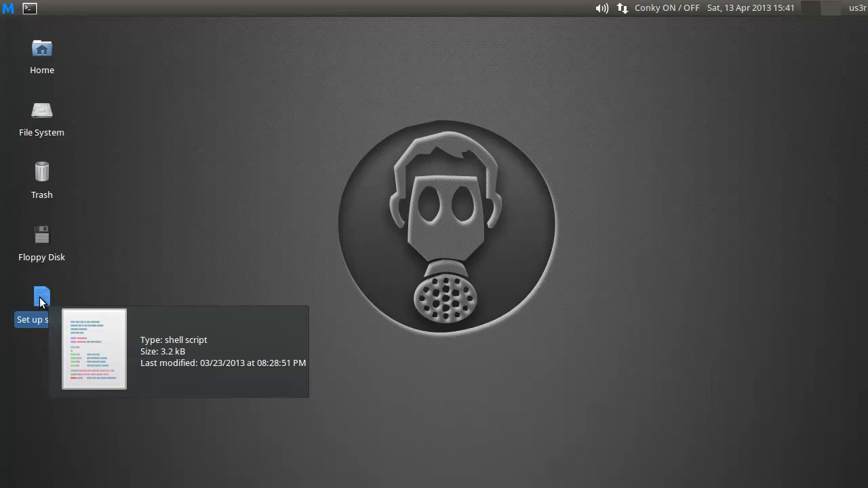
{"action": "mouse_move", "coordinate": [42, 297]}
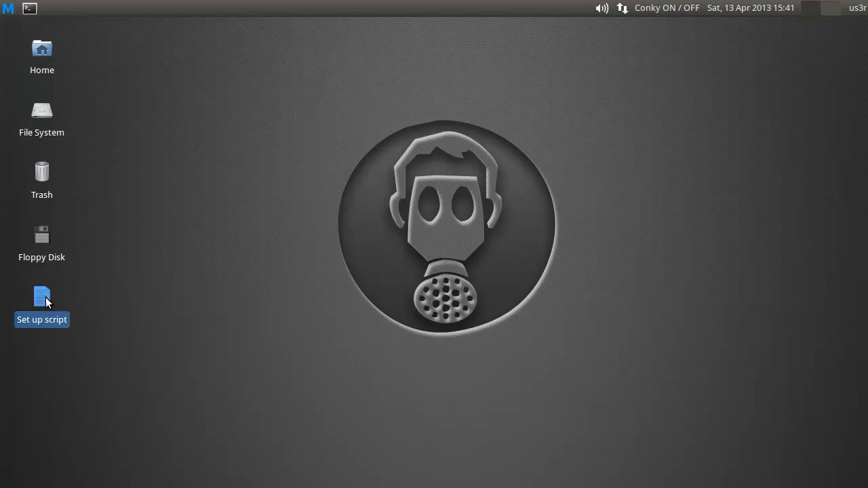
{"action": "right_click", "coordinate": [41, 296]}
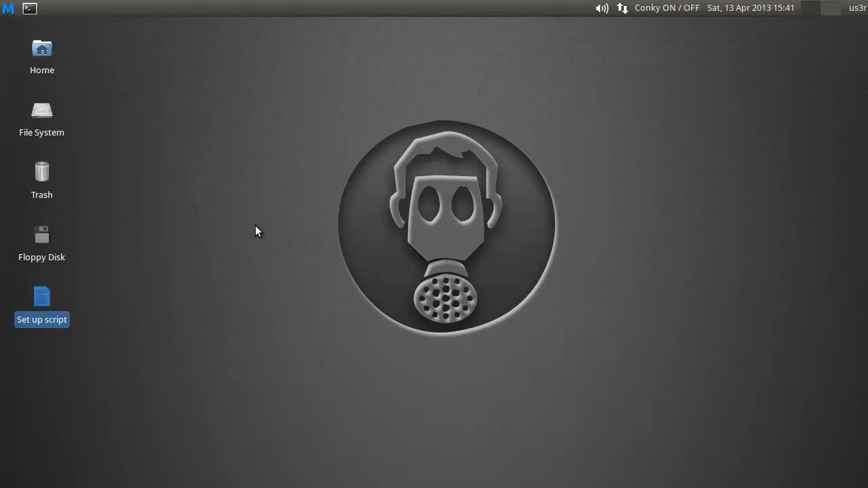
{"action": "left_click", "coordinate": [119, 88]}
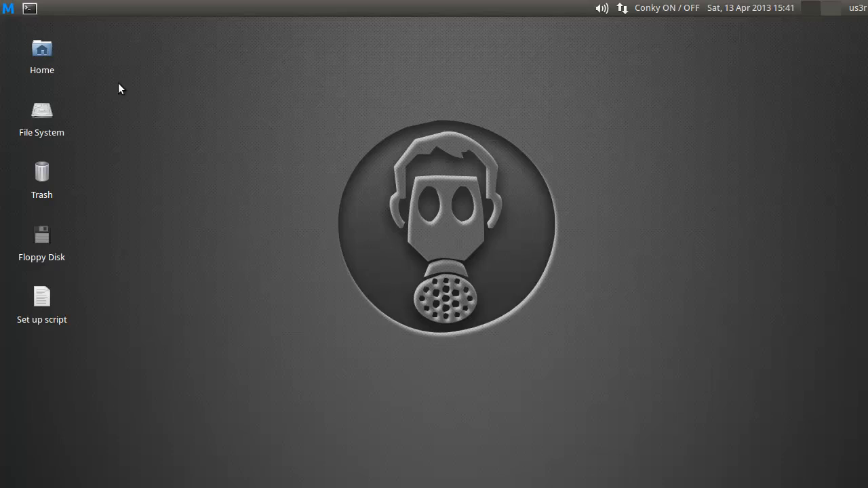
{"action": "mouse_move", "coordinate": [29, 9]}
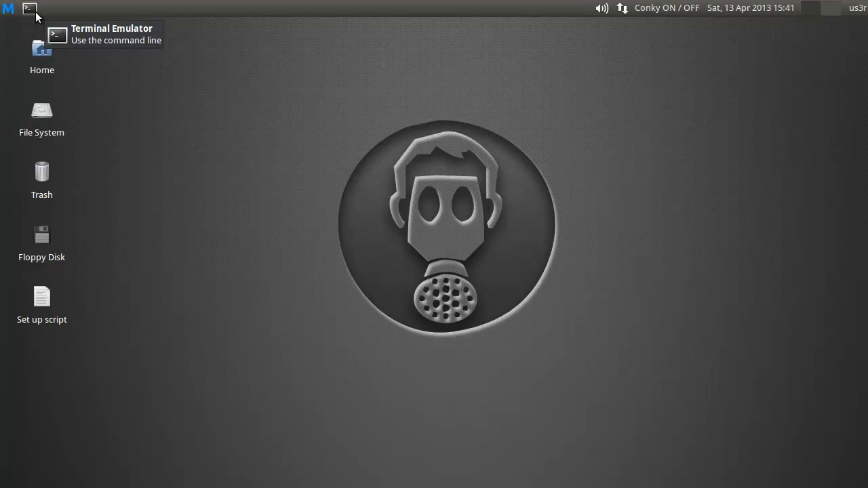
Step: Open a terminal window, centre it, and move into the Desktop folder
{"action": "left_click", "coordinate": [29, 8]}
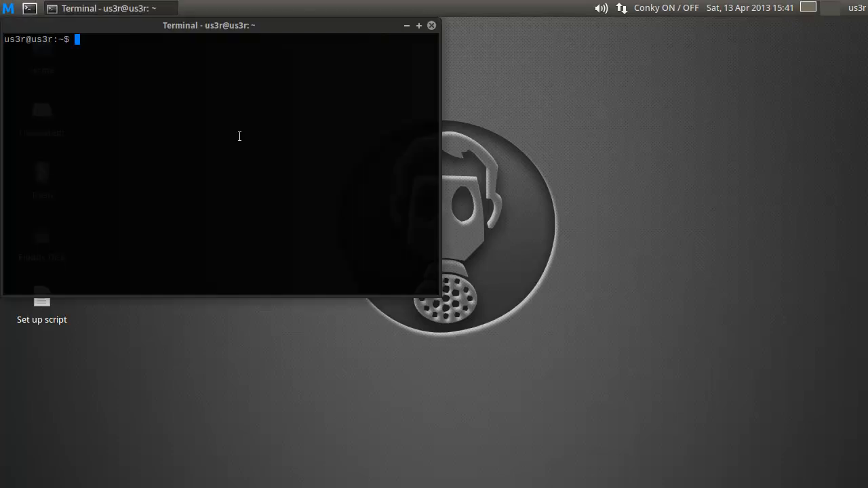
{"action": "left_click_drag", "start_coordinate": [208, 25], "coordinate": [467, 91]}
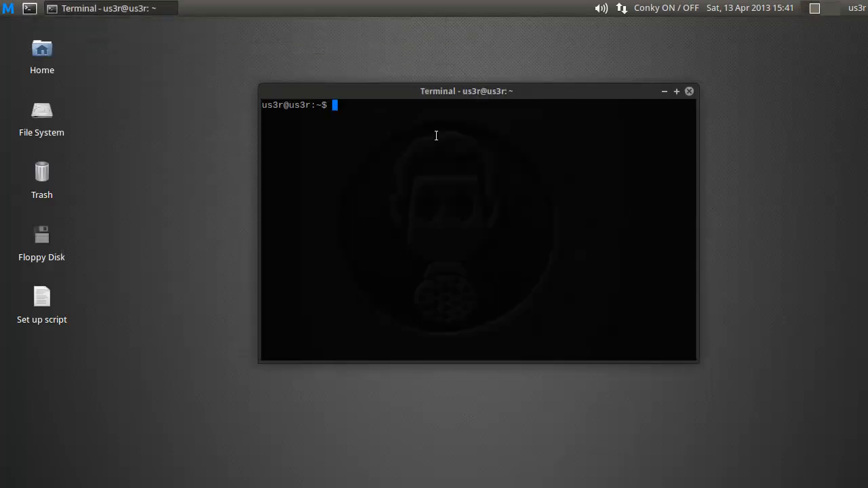
{"action": "type", "text": "3s"}
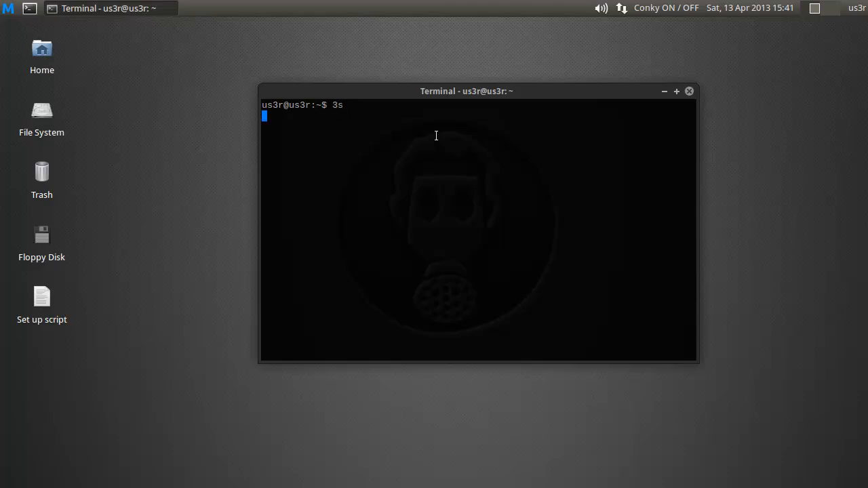
{"action": "key", "text": "Return"}
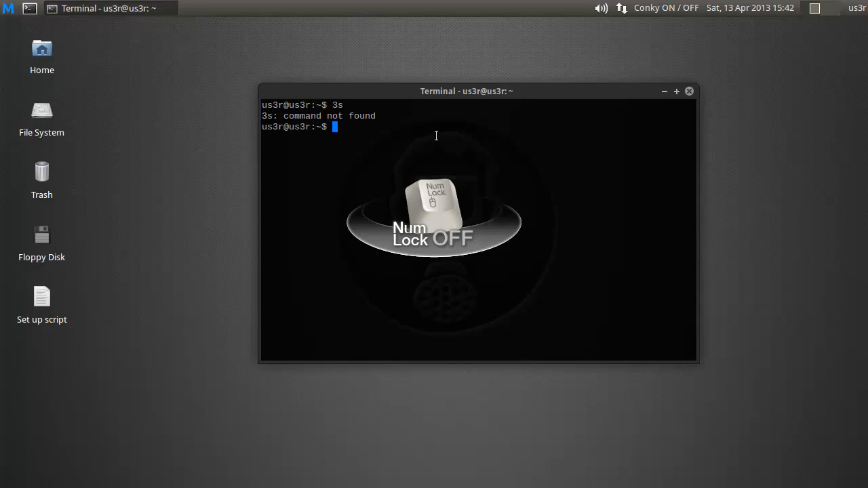
{"action": "type", "text": "ls"}
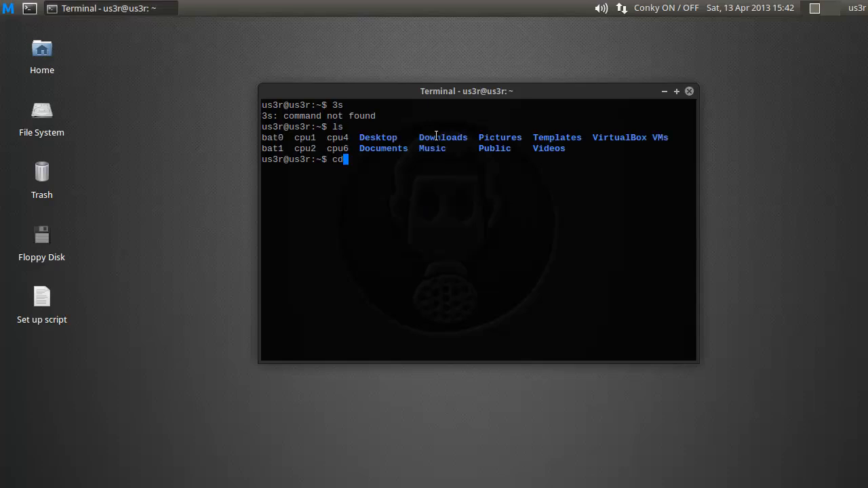
{"action": "key", "text": "Return"}
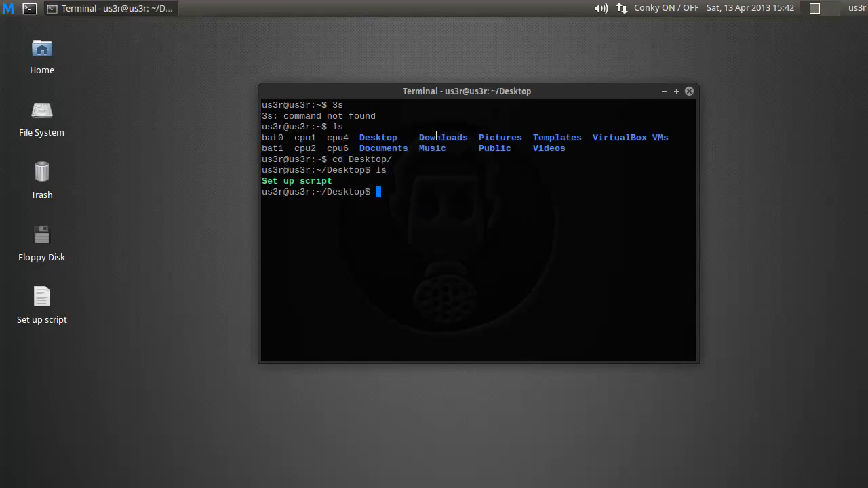
Step: Run ./Set\ up\ script with the sudo password, accepting sensor prompts and choosing 1 CPU core
{"action": "type", "text": "./Set\\ up\\ script"}
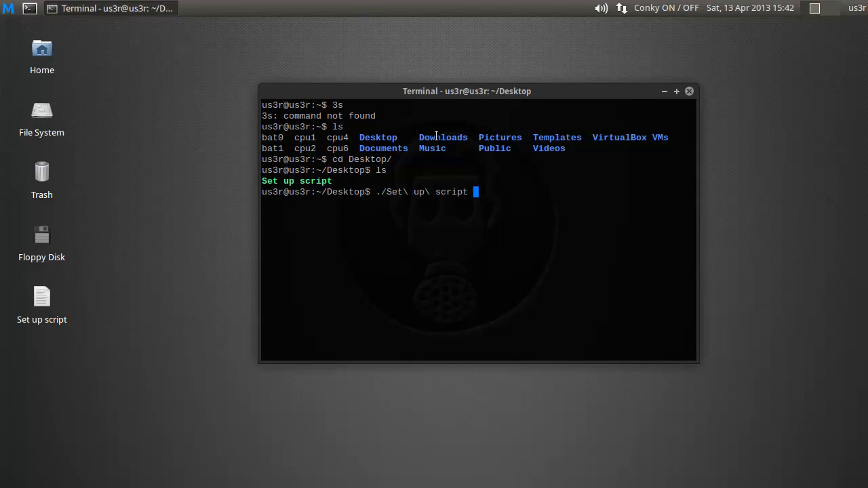
{"action": "key", "text": "Return"}
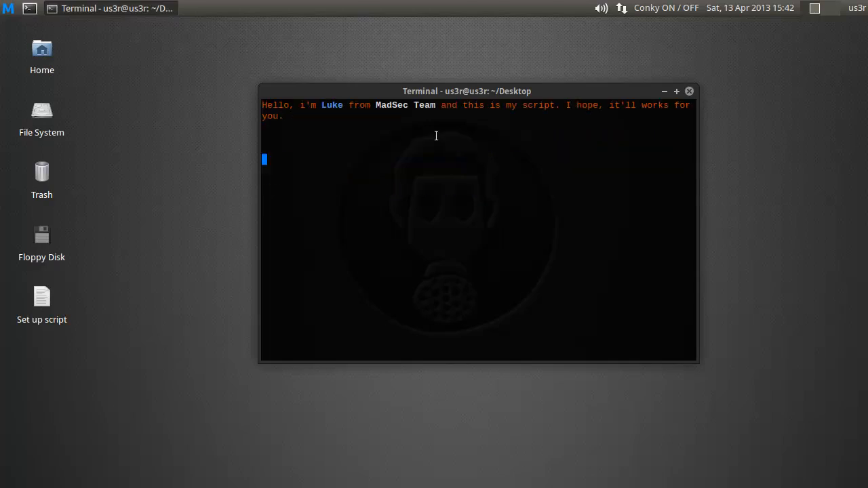
{"action": "key", "text": "Return"}
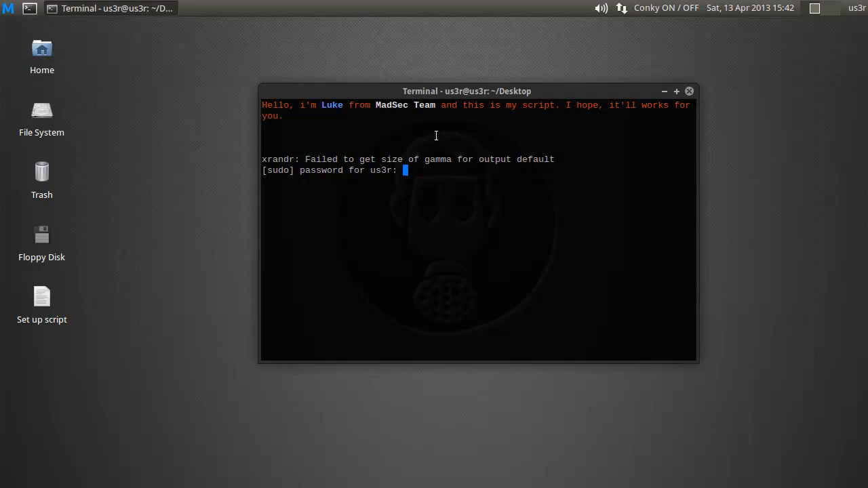
{"action": "key", "text": "Return"}
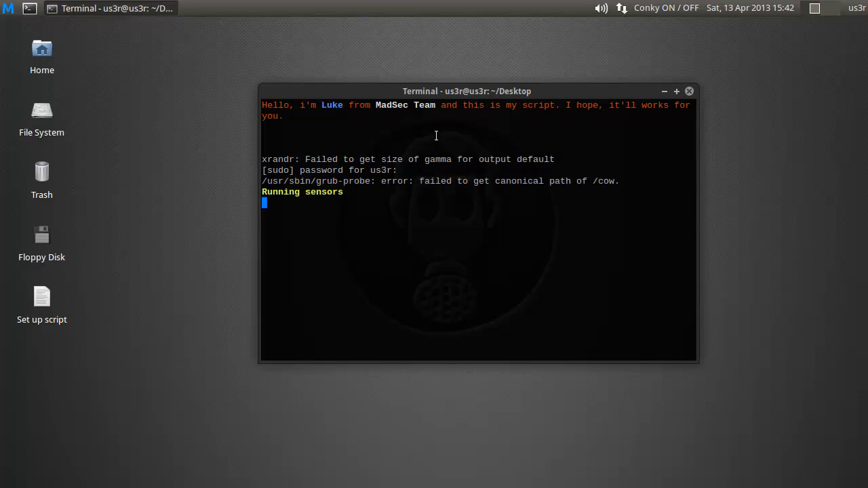
{"action": "key", "text": "Return"}
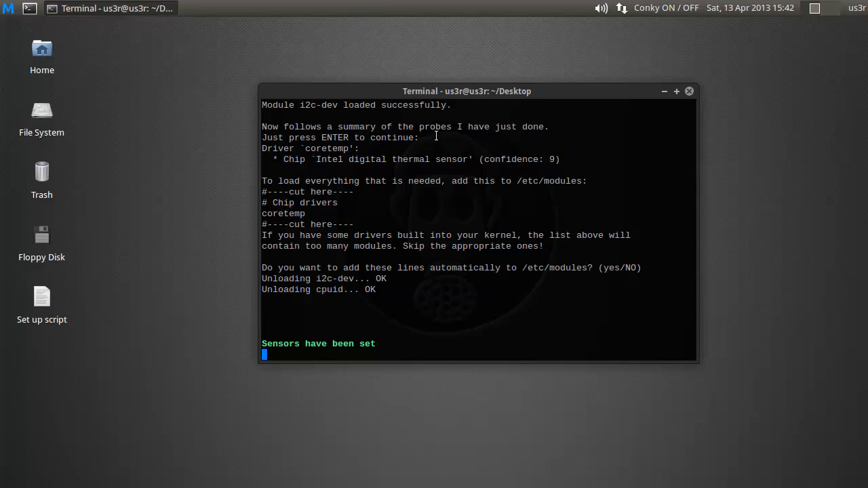
{"action": "key", "text": "Return"}
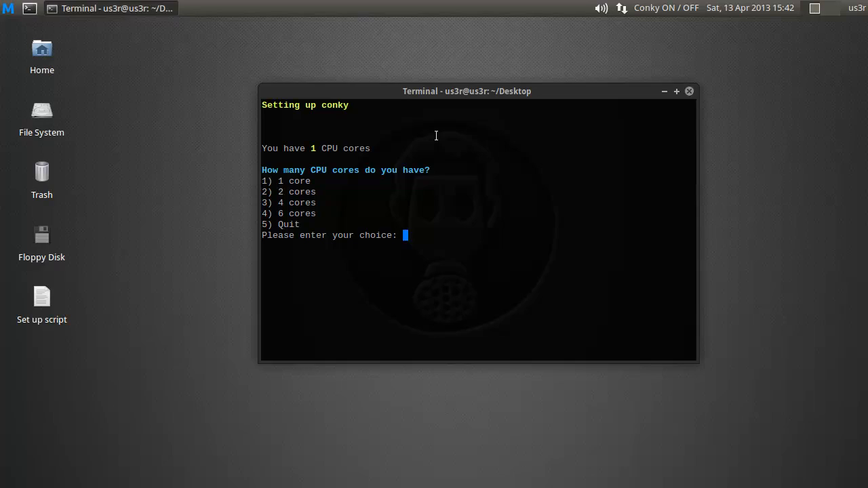
{"action": "type", "text": "1"}
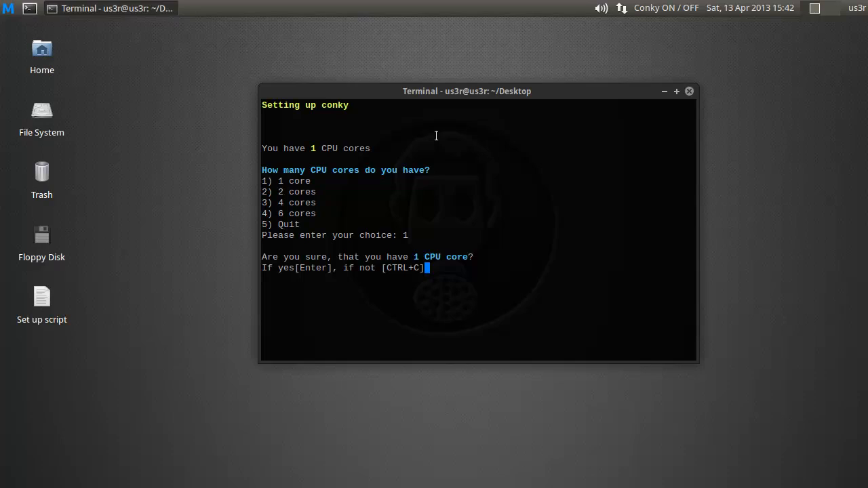
{"action": "key", "text": "Return"}
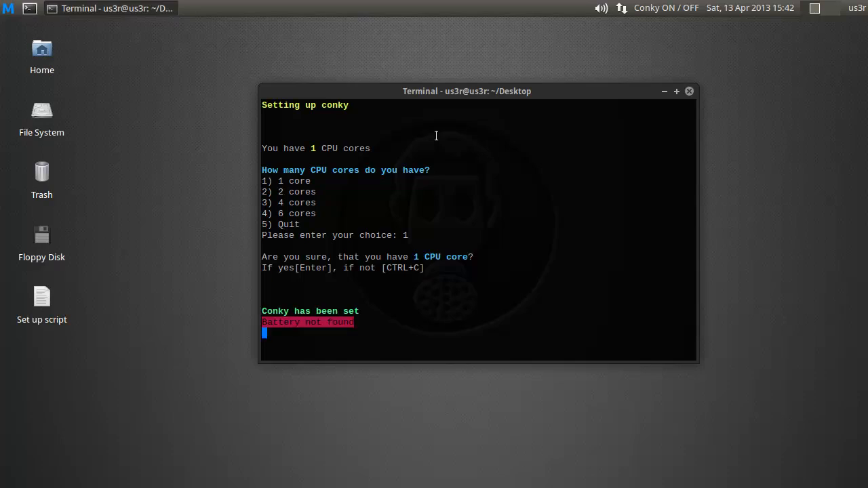
{"action": "key", "text": "Return"}
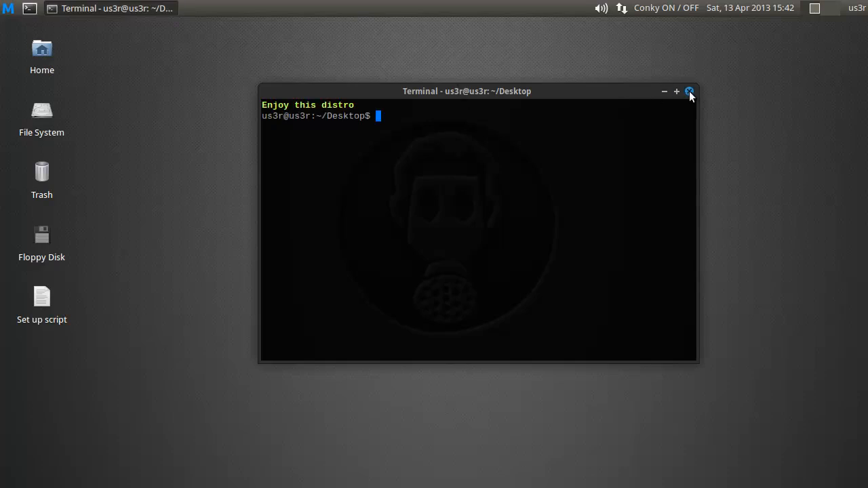
Step: Close the terminal window and start Conky from the top panel
{"action": "left_click", "coordinate": [689, 91]}
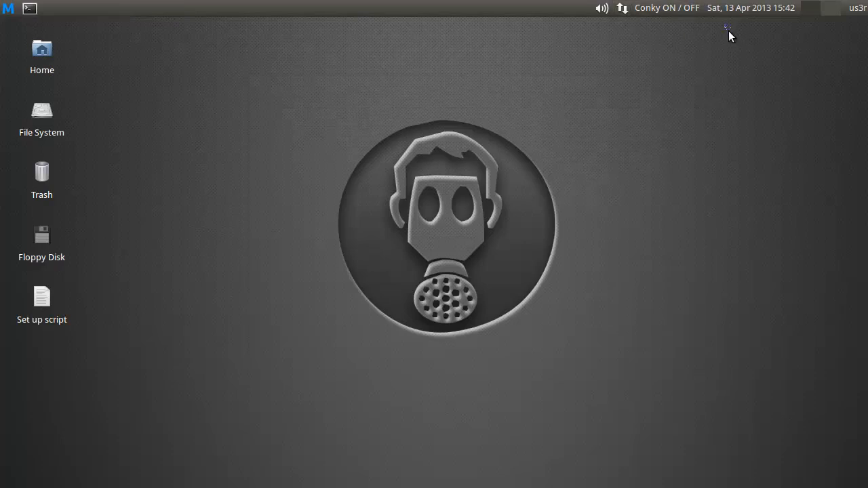
{"action": "left_click", "coordinate": [667, 8]}
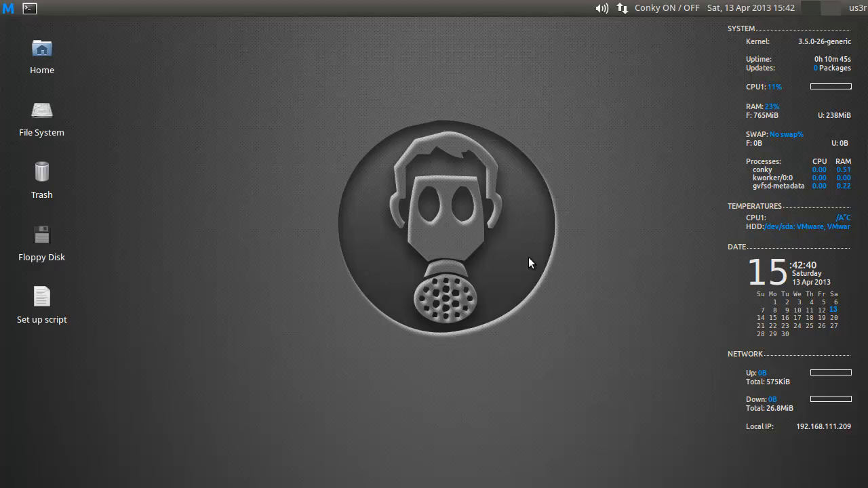
{"action": "mouse_move", "coordinate": [322, 152]}
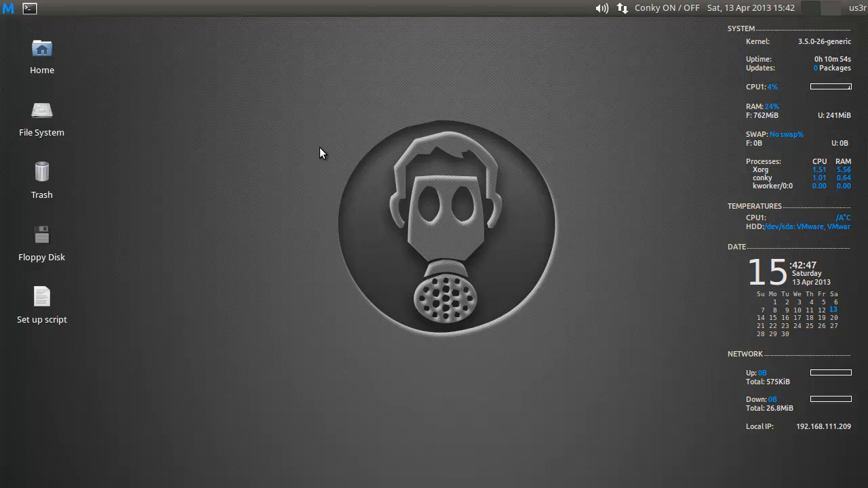
{"action": "mouse_move", "coordinate": [812, 129]}
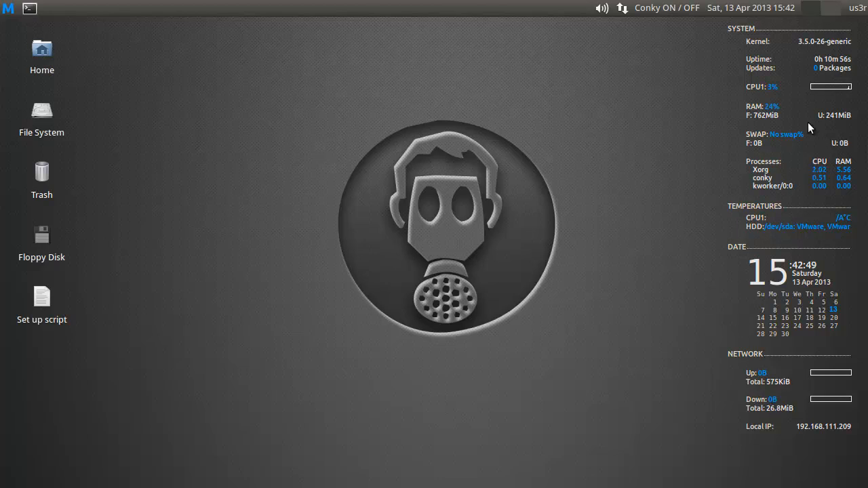
{"action": "mouse_move", "coordinate": [636, 293]}
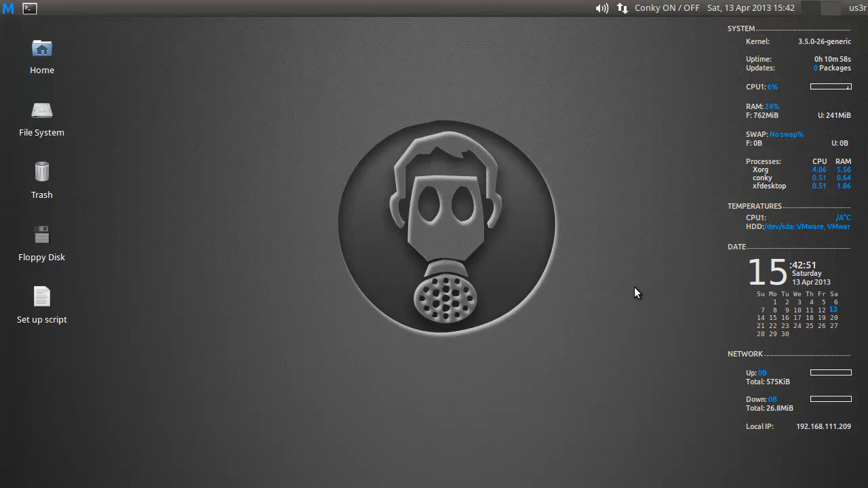
Step: Open the MadSecurity applications menu from the panel
{"action": "left_click", "coordinate": [8, 7]}
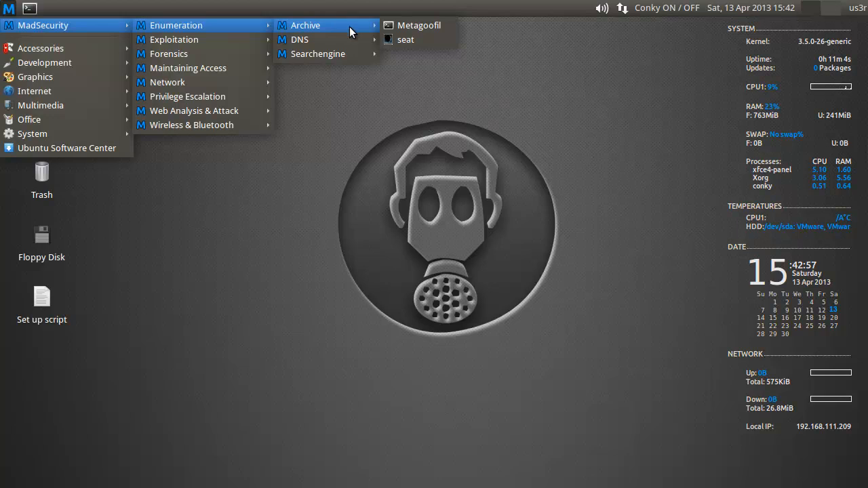
{"action": "mouse_move", "coordinate": [318, 53]}
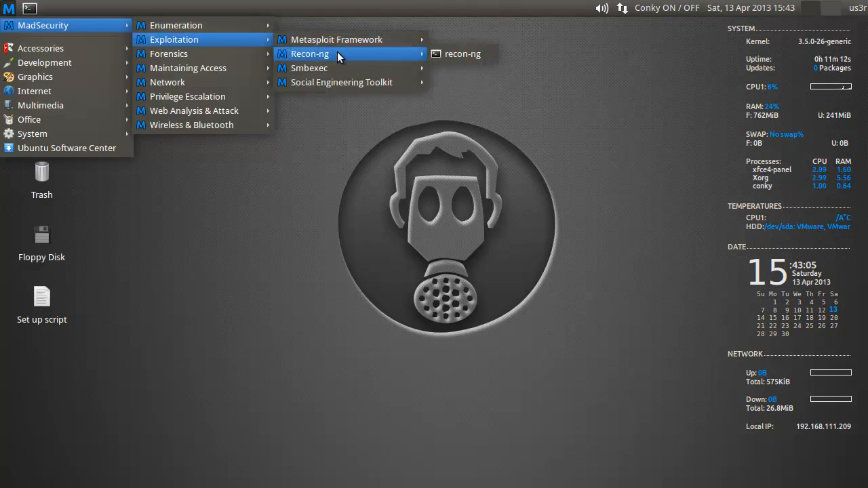
{"action": "mouse_move", "coordinate": [310, 68]}
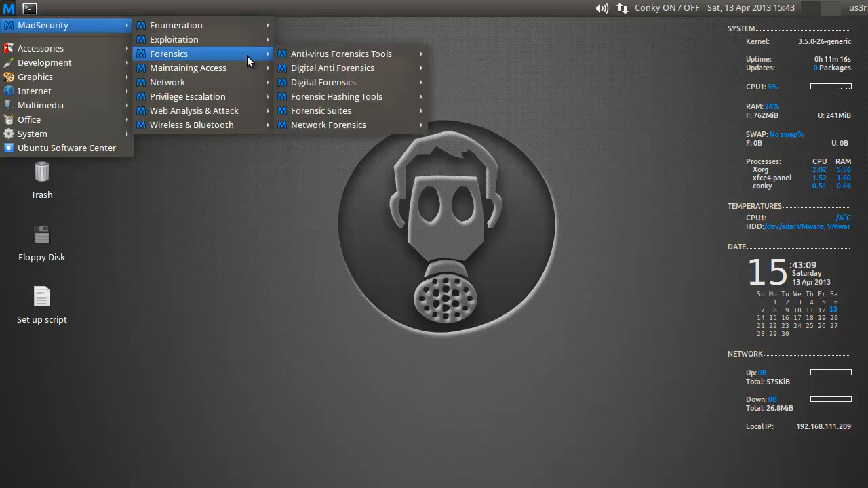
{"action": "mouse_move", "coordinate": [332, 68]}
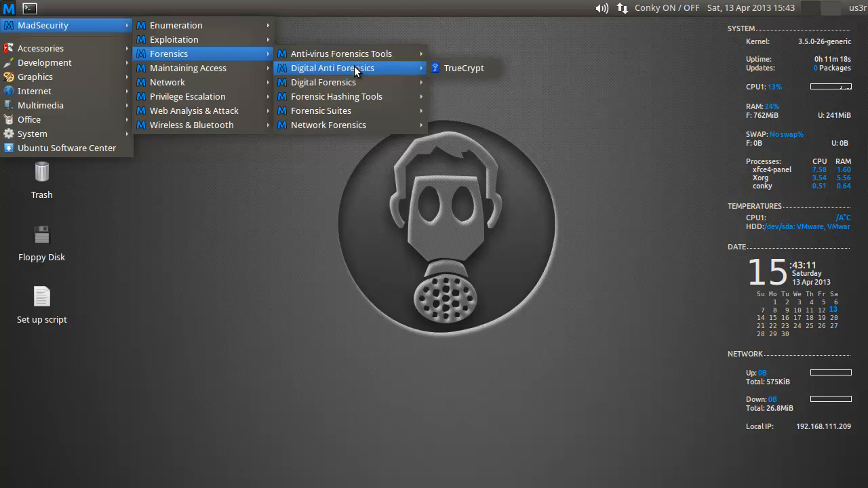
{"action": "mouse_move", "coordinate": [337, 97]}
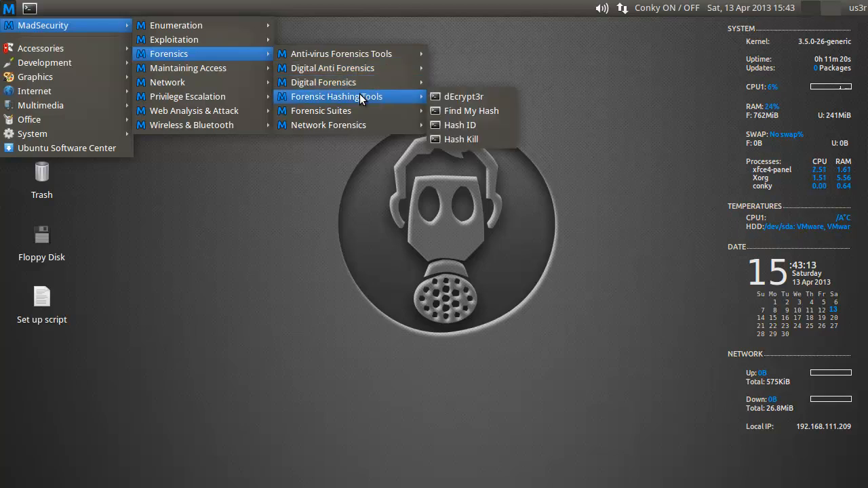
{"action": "mouse_move", "coordinate": [417, 103]}
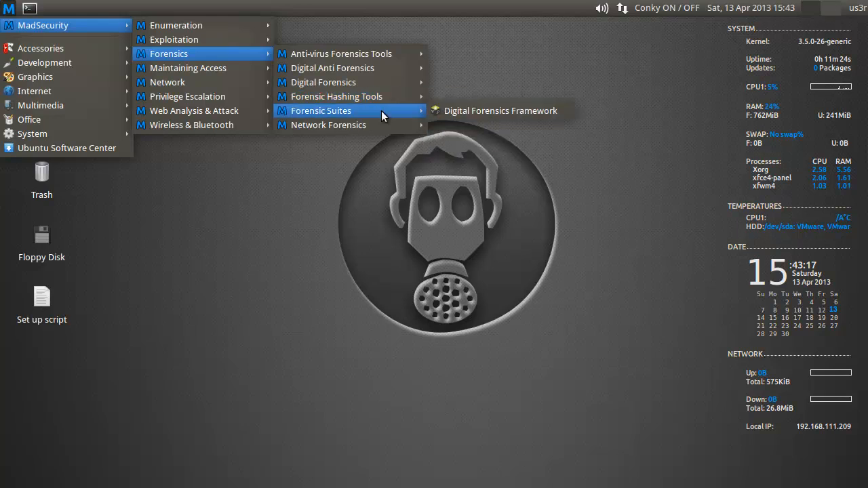
{"action": "mouse_move", "coordinate": [377, 129]}
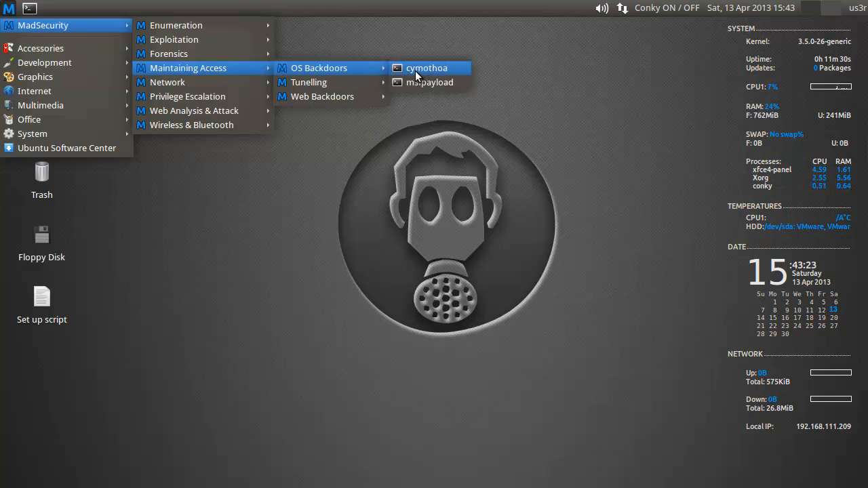
{"action": "mouse_move", "coordinate": [428, 74]}
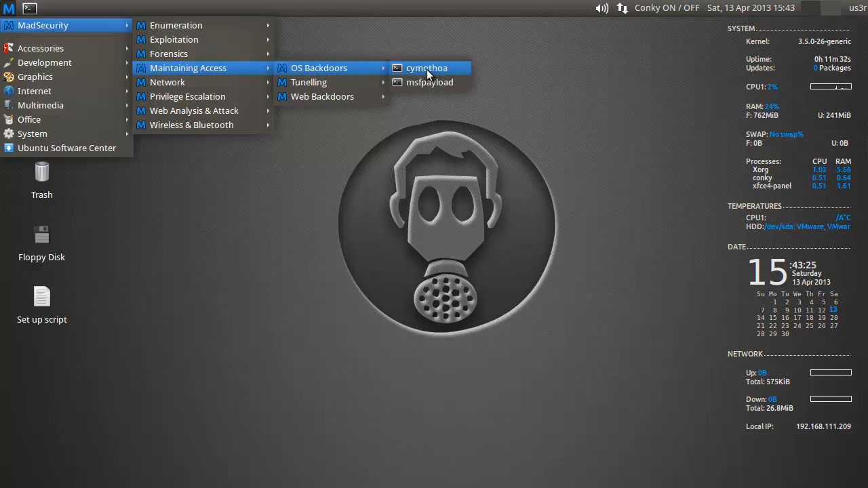
{"action": "mouse_move", "coordinate": [322, 96]}
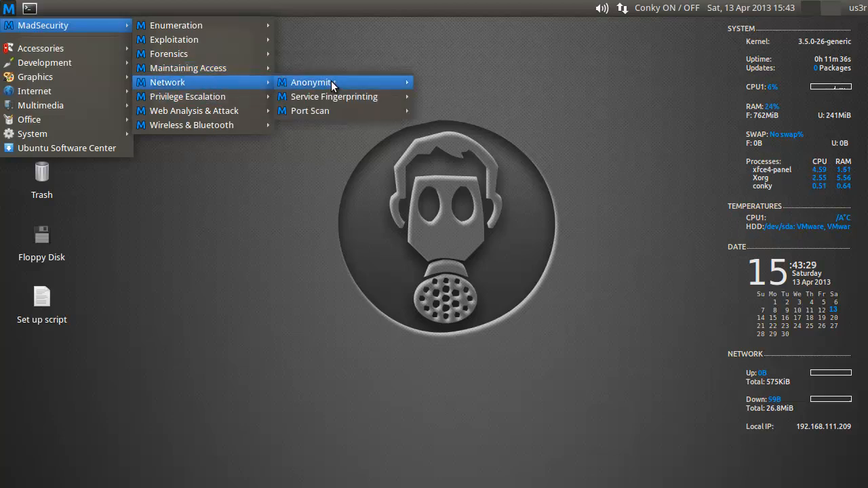
{"action": "mouse_move", "coordinate": [342, 97]}
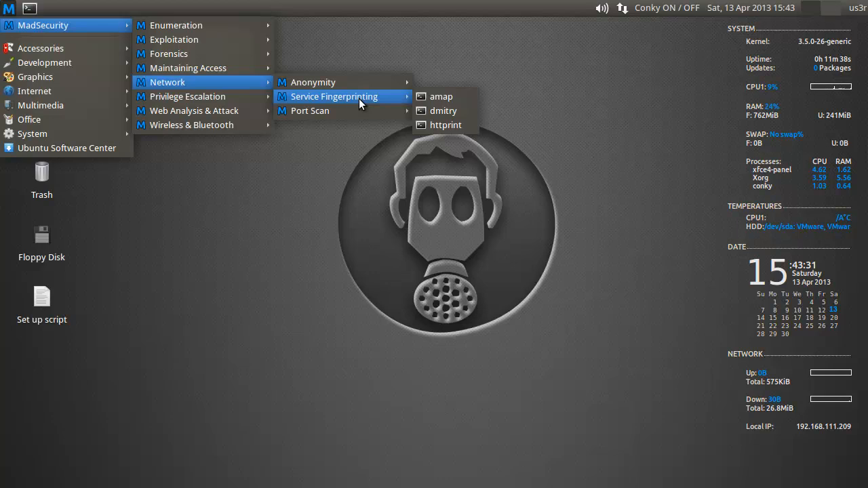
{"action": "mouse_move", "coordinate": [188, 96]}
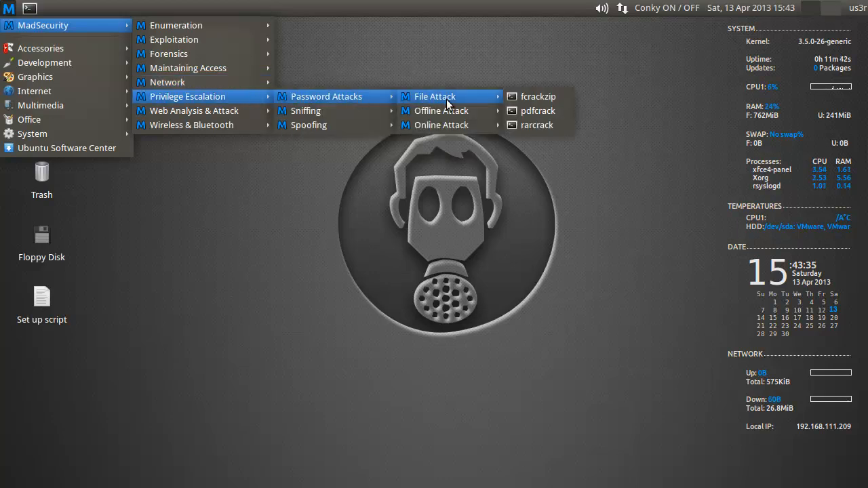
{"action": "mouse_move", "coordinate": [441, 110]}
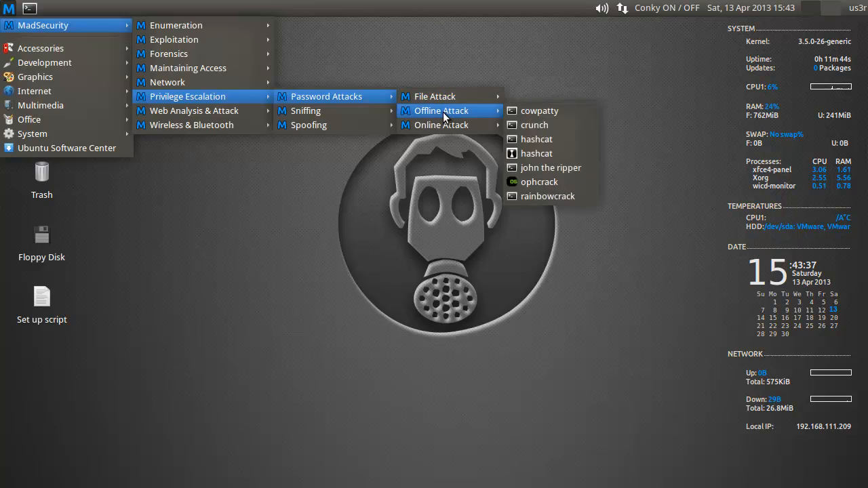
{"action": "mouse_move", "coordinate": [305, 111]}
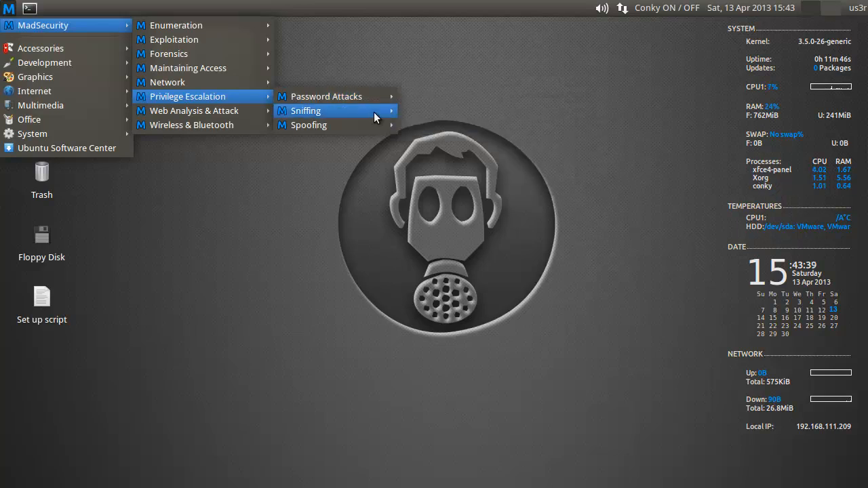
{"action": "mouse_move", "coordinate": [358, 125]}
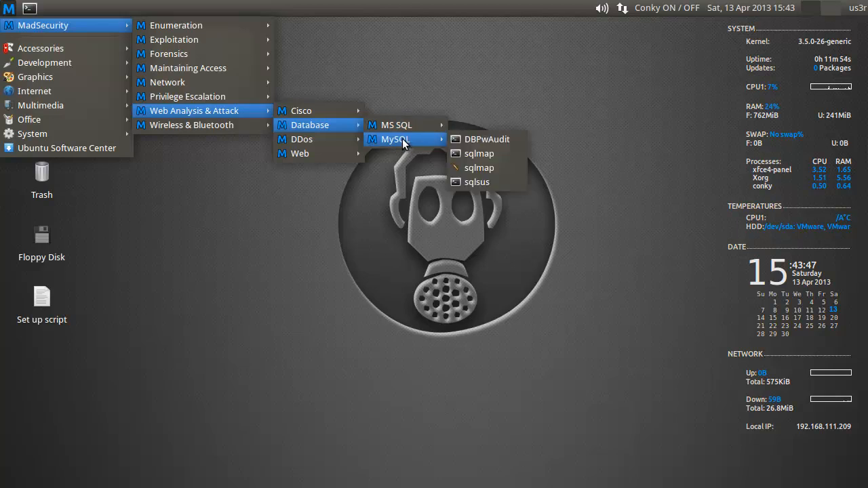
{"action": "mouse_move", "coordinate": [396, 125]}
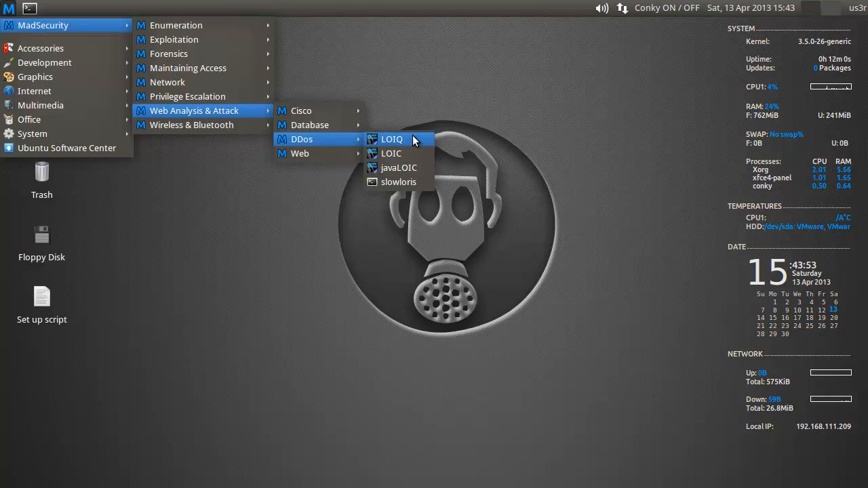
{"action": "mouse_move", "coordinate": [399, 167]}
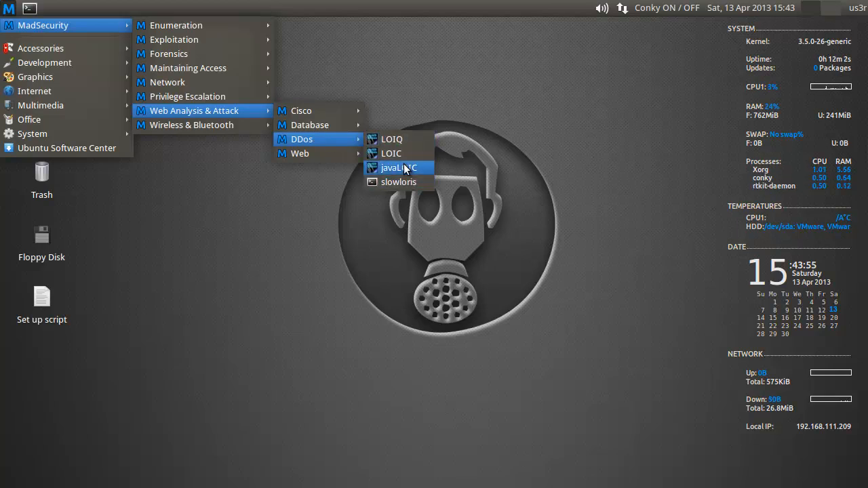
{"action": "mouse_move", "coordinate": [391, 153]}
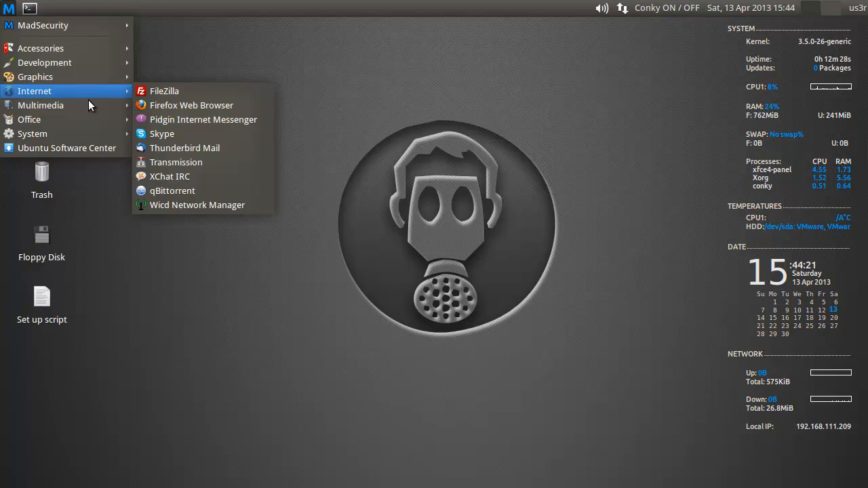
{"action": "mouse_move", "coordinate": [84, 134]}
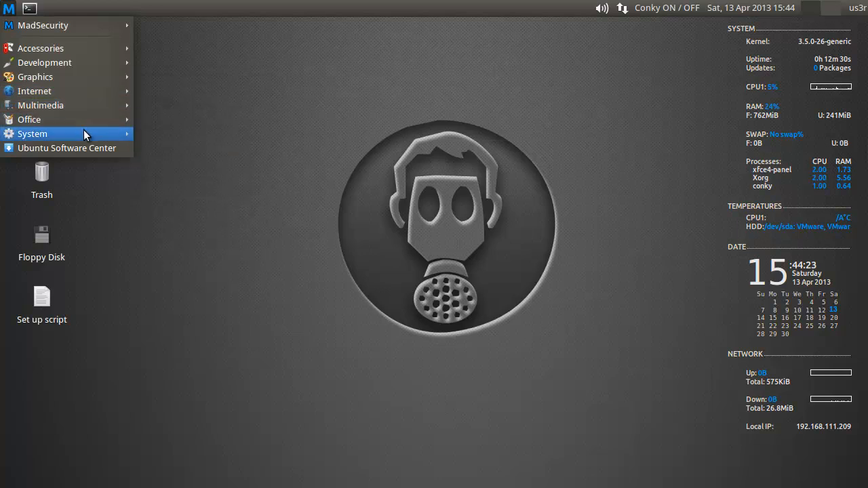
{"action": "mouse_move", "coordinate": [66, 148]}
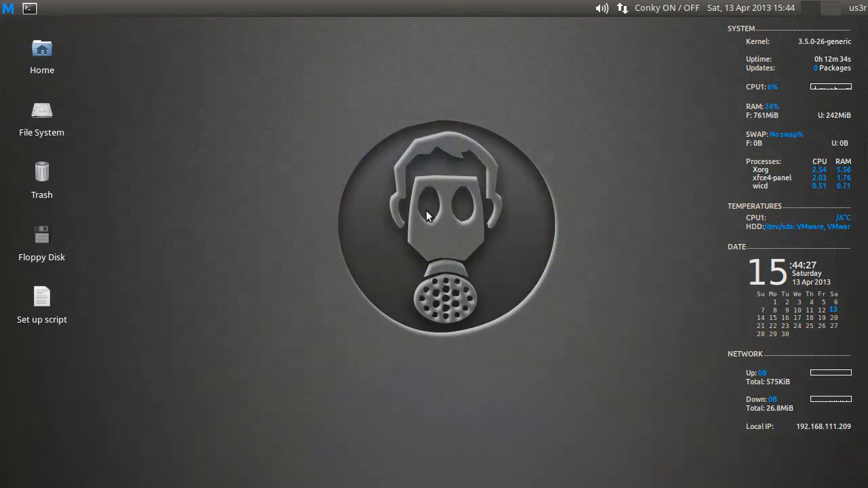
{"action": "mouse_move", "coordinate": [449, 241]}
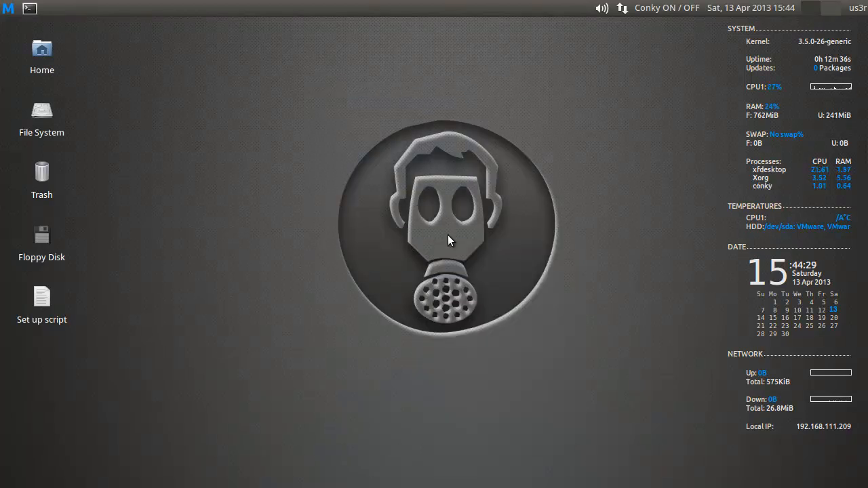
{"action": "right_click", "coordinate": [451, 241]}
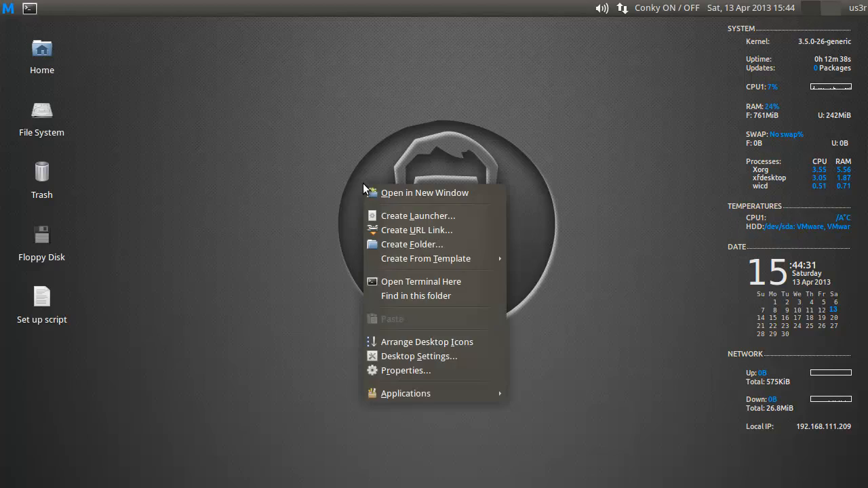
{"action": "mouse_move", "coordinate": [418, 356]}
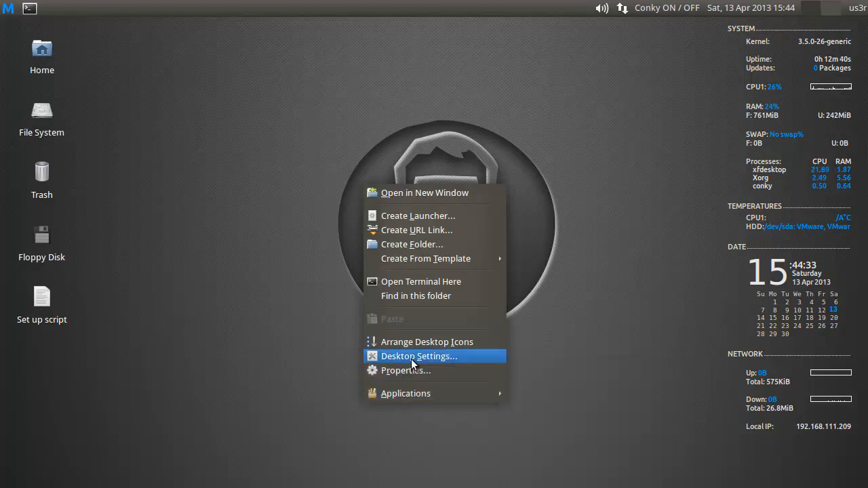
{"action": "left_click", "coordinate": [419, 356]}
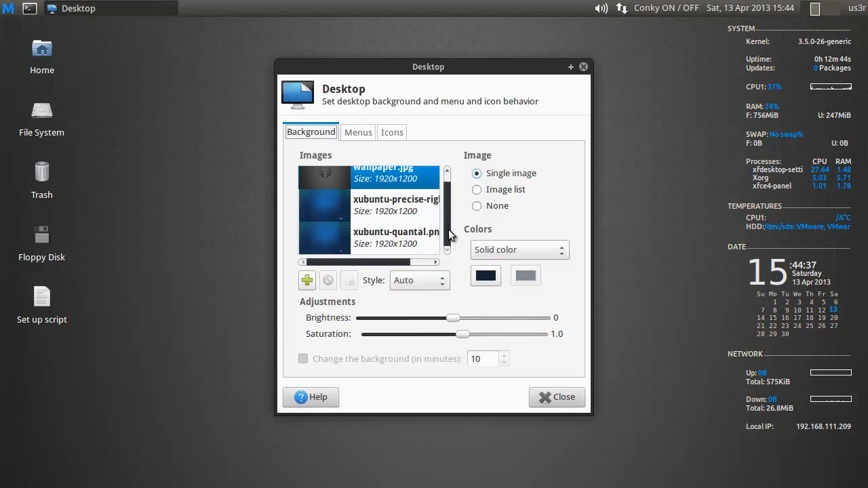
{"action": "scroll", "scroll_direction": "up", "scroll_amount": 3}
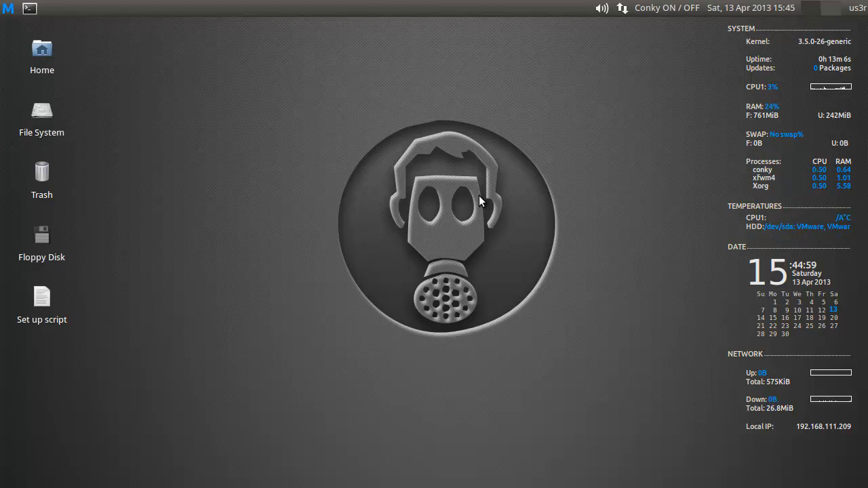
{"action": "mouse_move", "coordinate": [310, 120]}
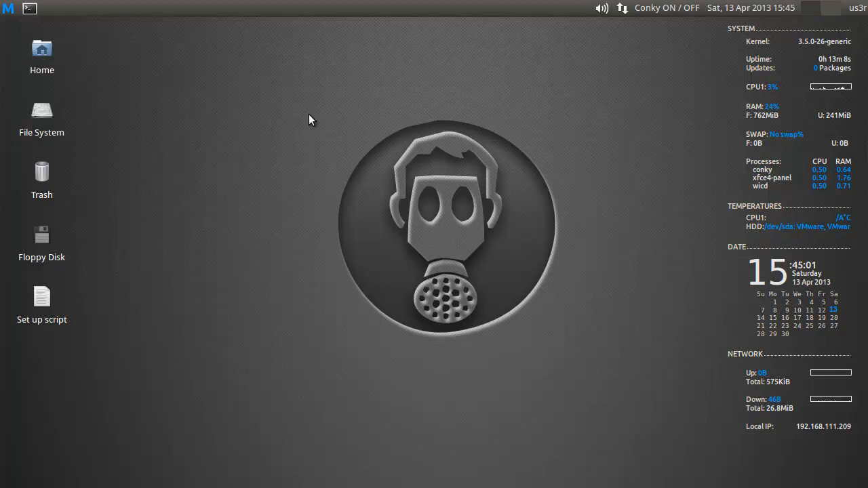
{"action": "mouse_move", "coordinate": [373, 276]}
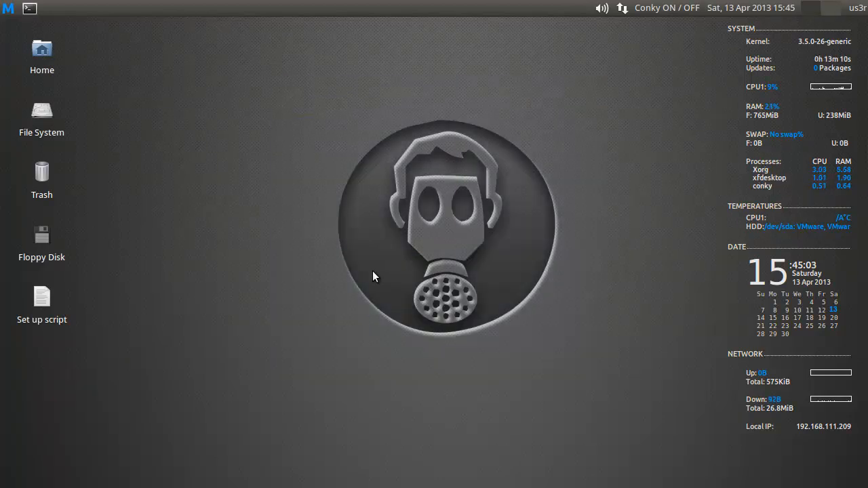
{"action": "left_click", "coordinate": [41, 305]}
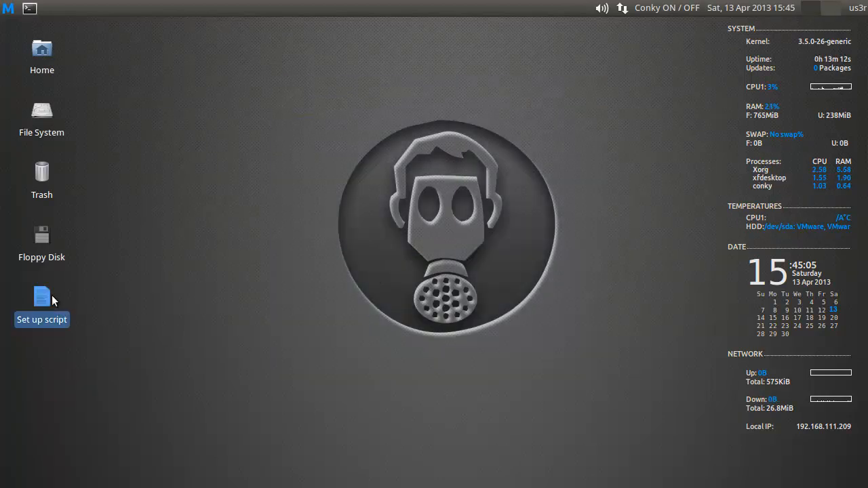
{"action": "mouse_move", "coordinate": [190, 326]}
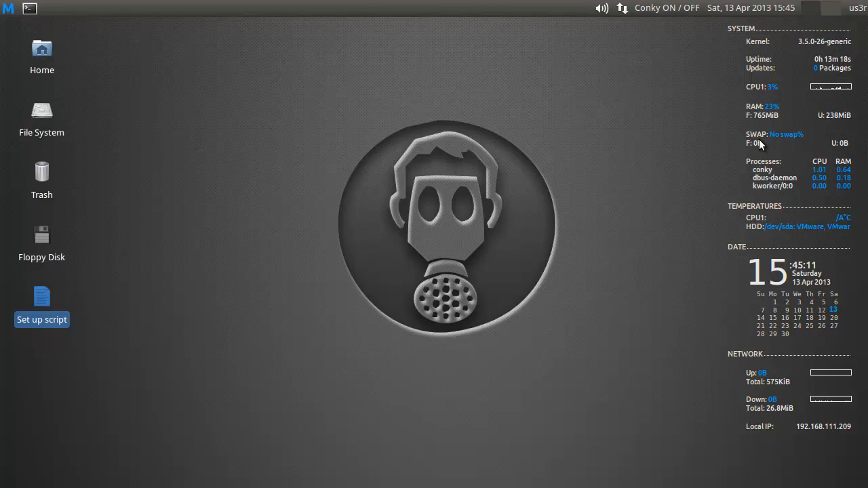
{"action": "mouse_move", "coordinate": [303, 262]}
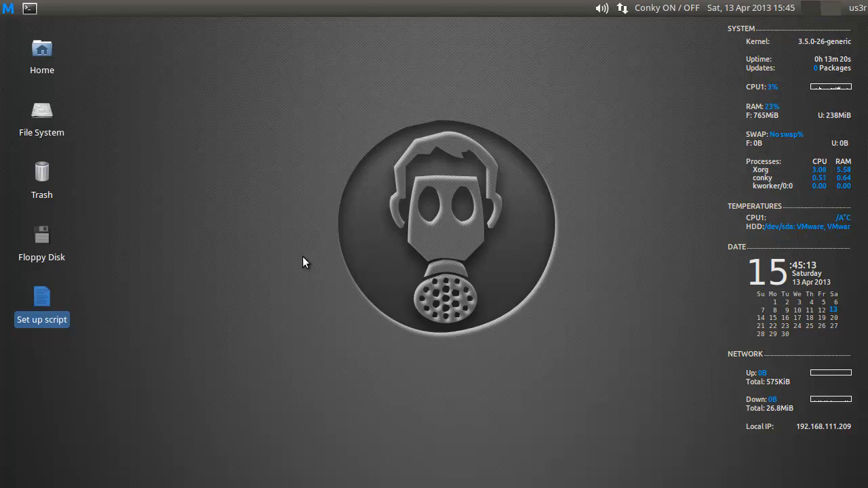